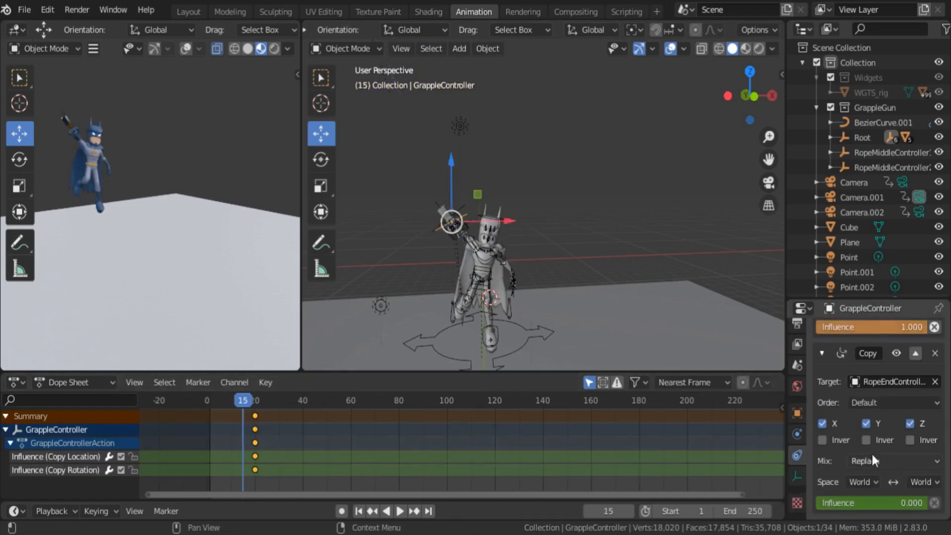
Reposition the RopeConnector and RopeEndController objects at different animation frames.
left_click(399, 511)
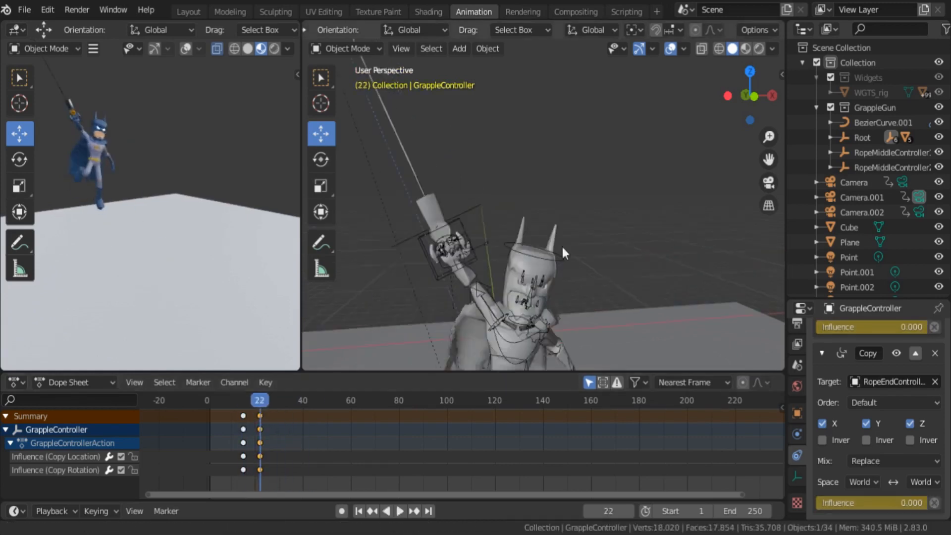
left_click(244, 399)
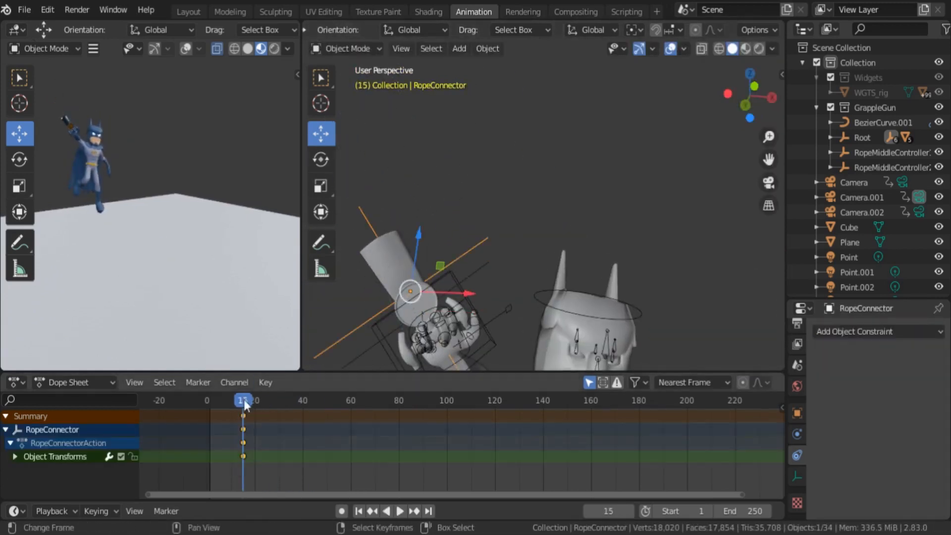
left_click(236, 401)
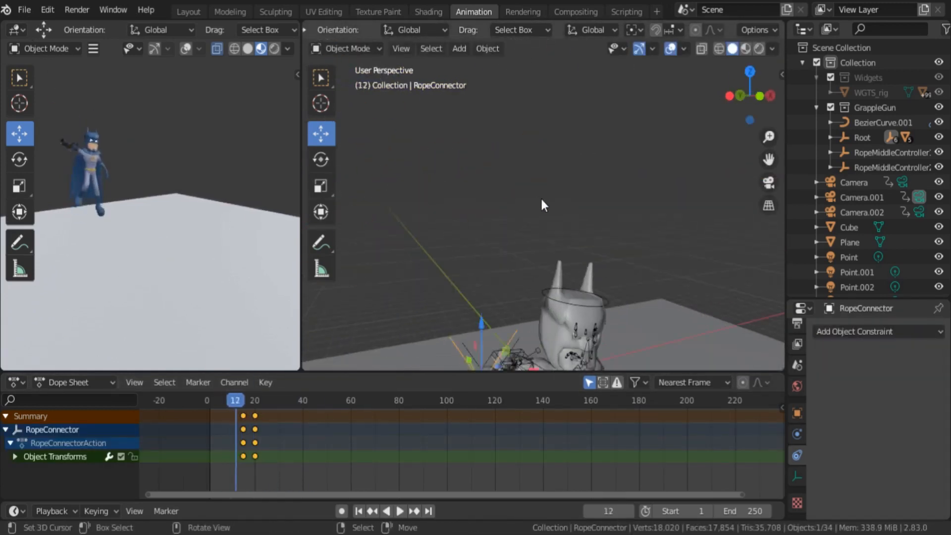
left_click(336, 400)
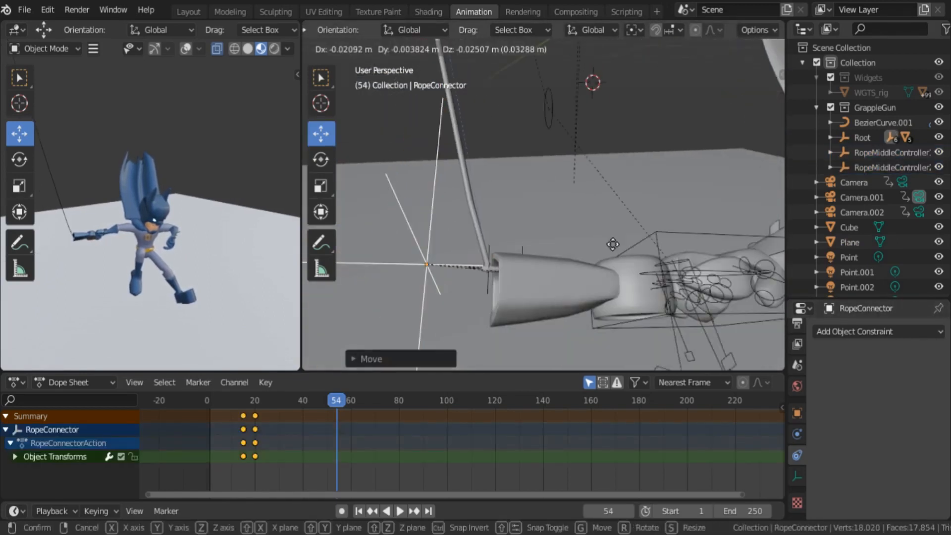
left_click(324, 399)
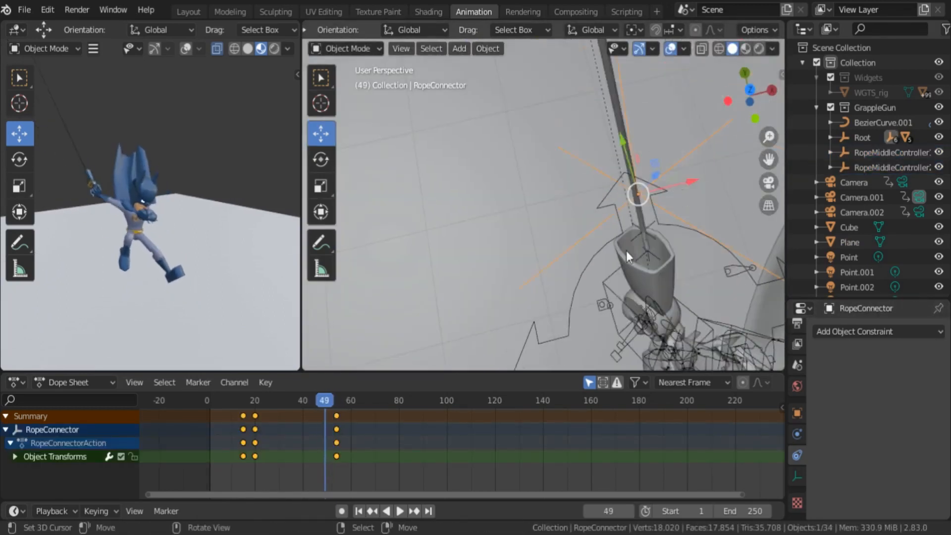
left_click(207, 400)
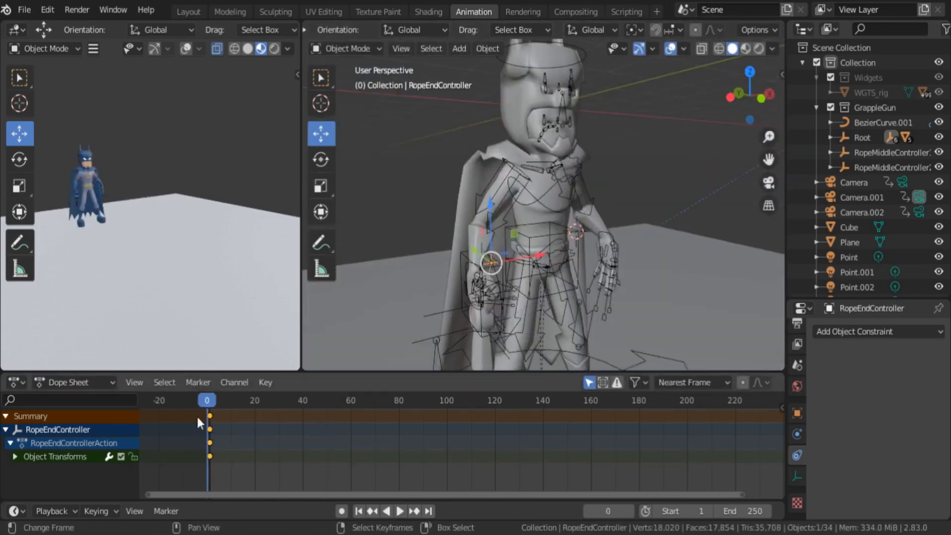
left_click(322, 400)
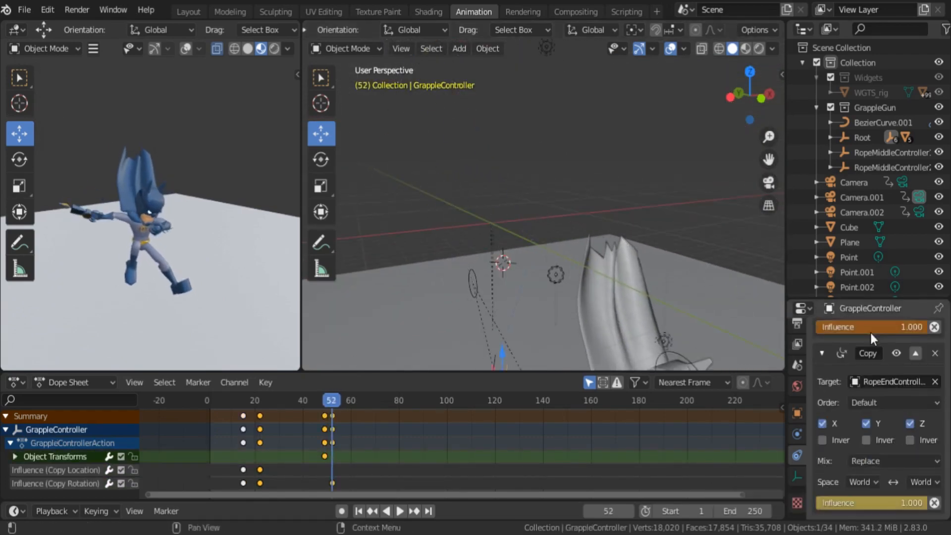
left_click(326, 400)
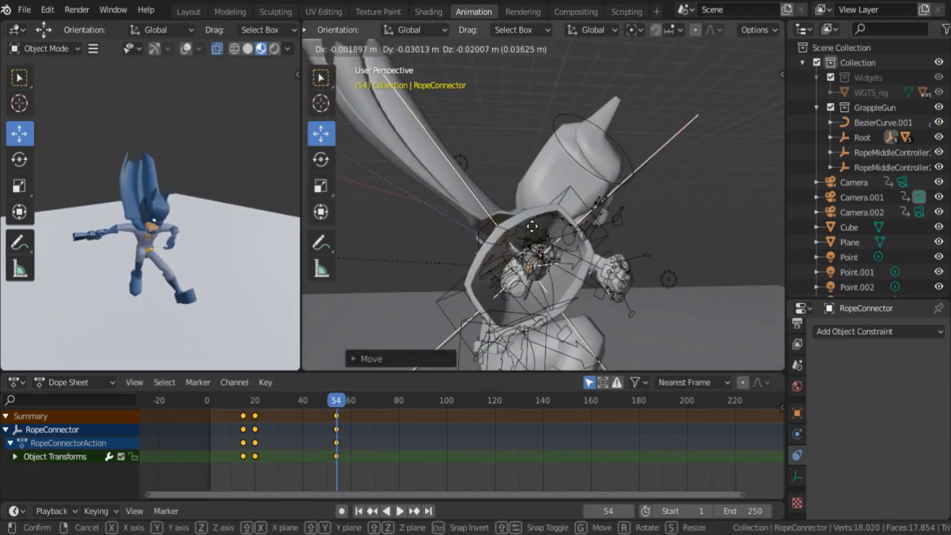
left_click(325, 399)
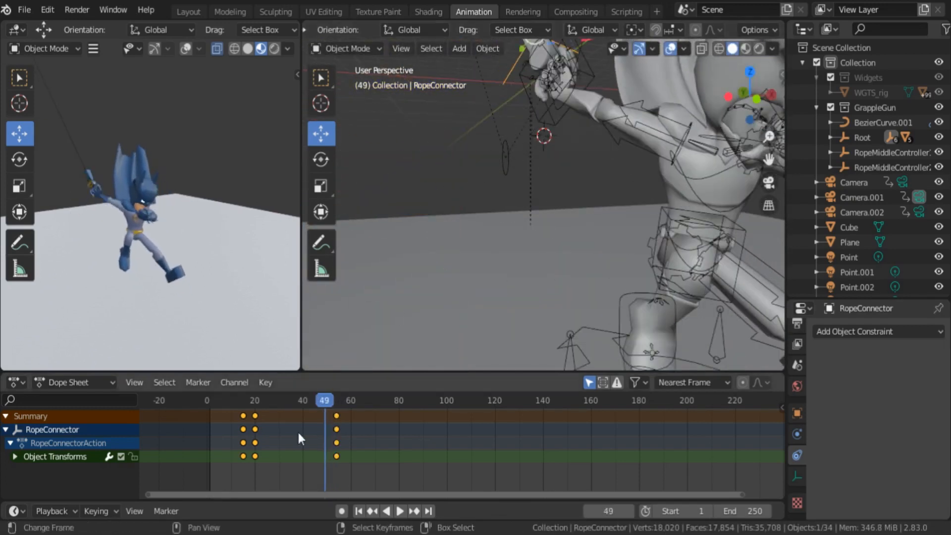
left_click(400, 511)
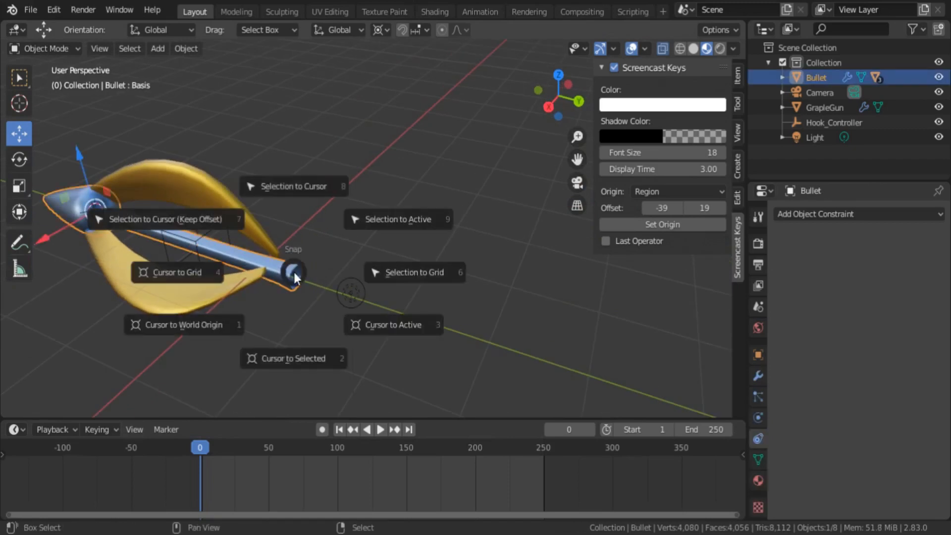
Set the pivot point and add a circle empty renamed Grapple_Controller.
left_click(380, 30)
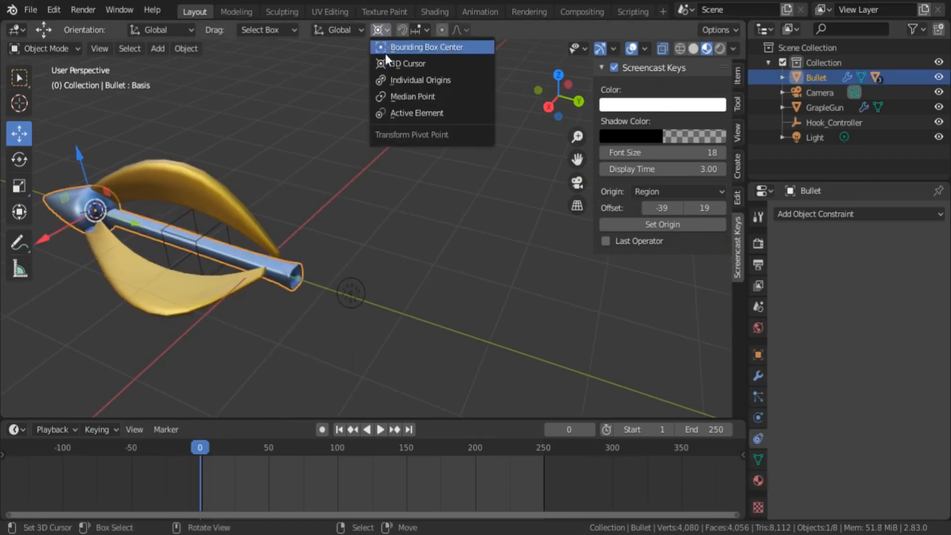
left_click(157, 49)
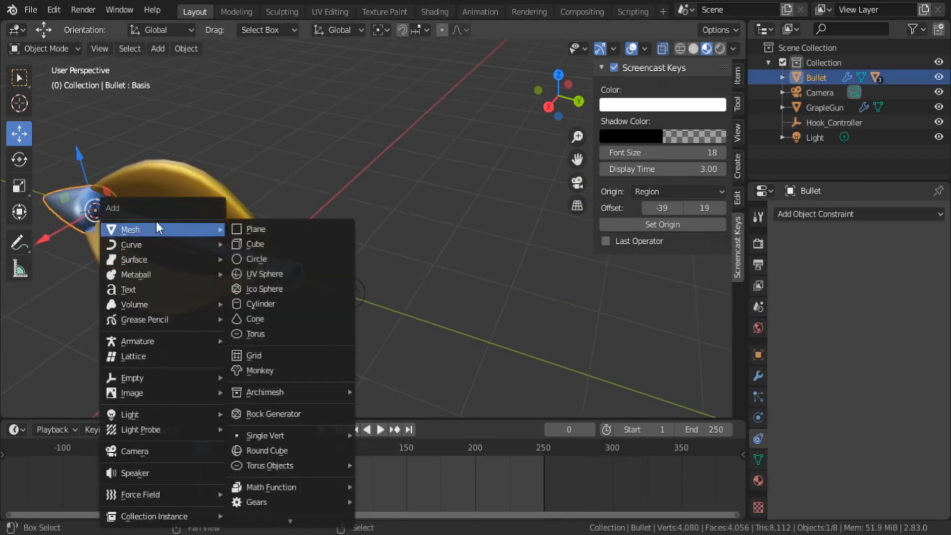
mouse_move(140, 305)
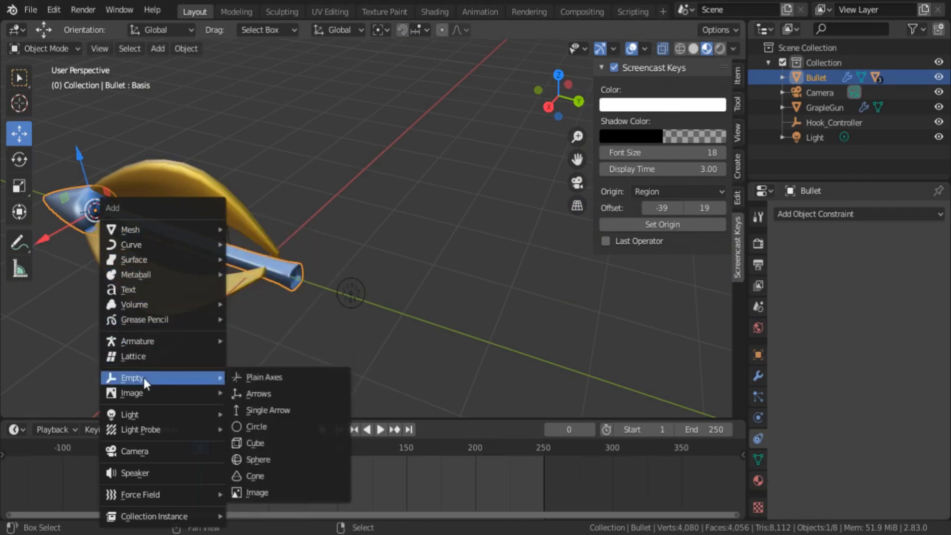
left_click(257, 426)
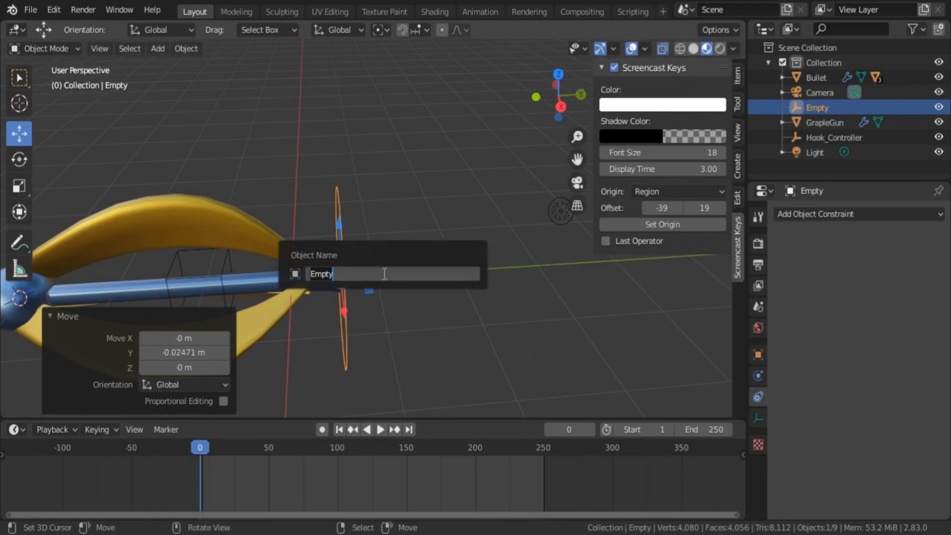
type("Grap")
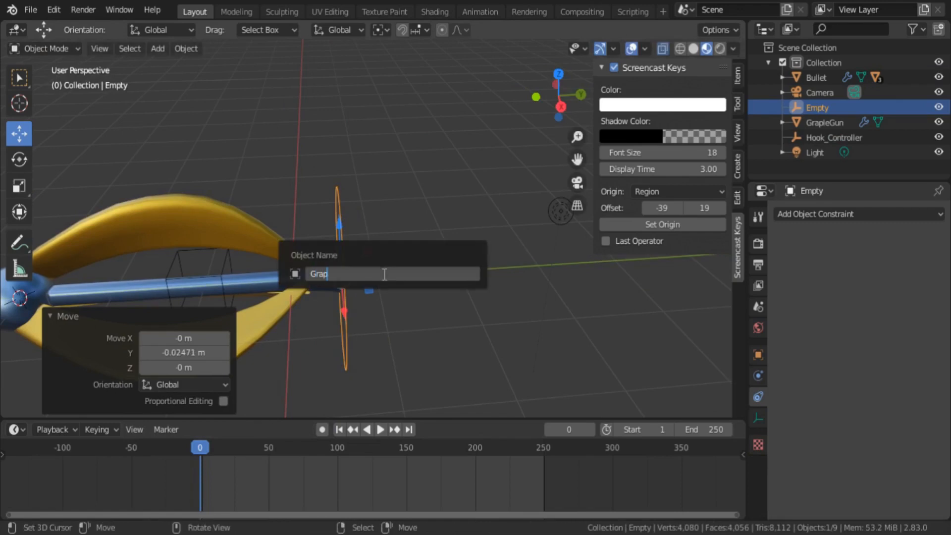
type("ple")
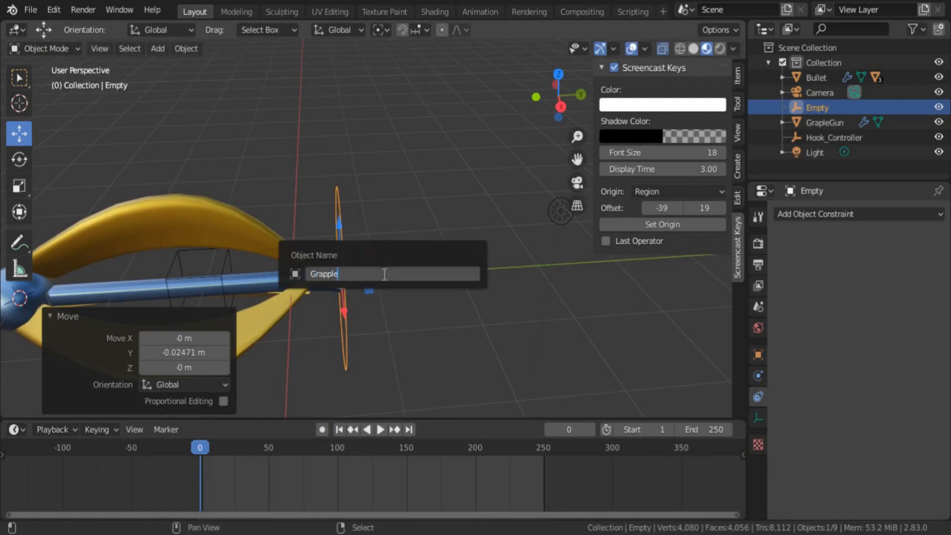
type("_Contro")
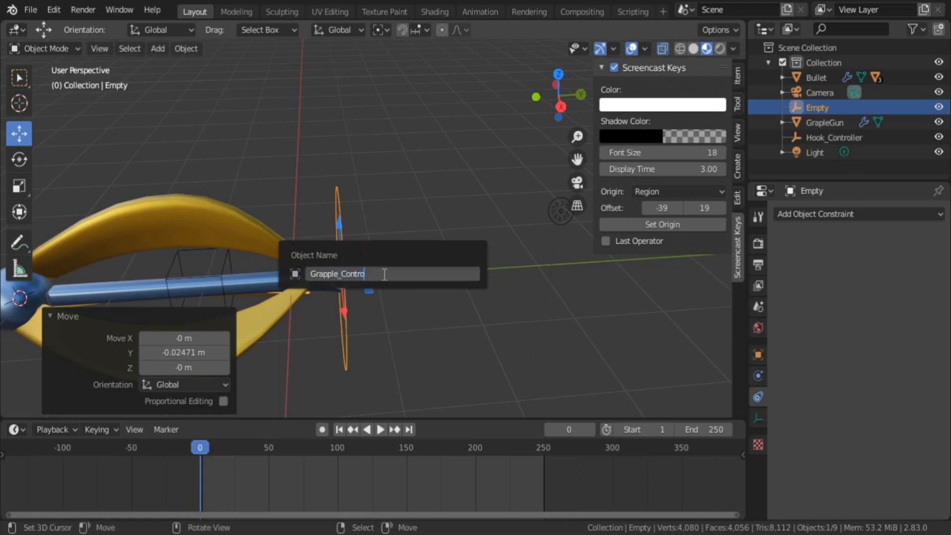
key("Return")
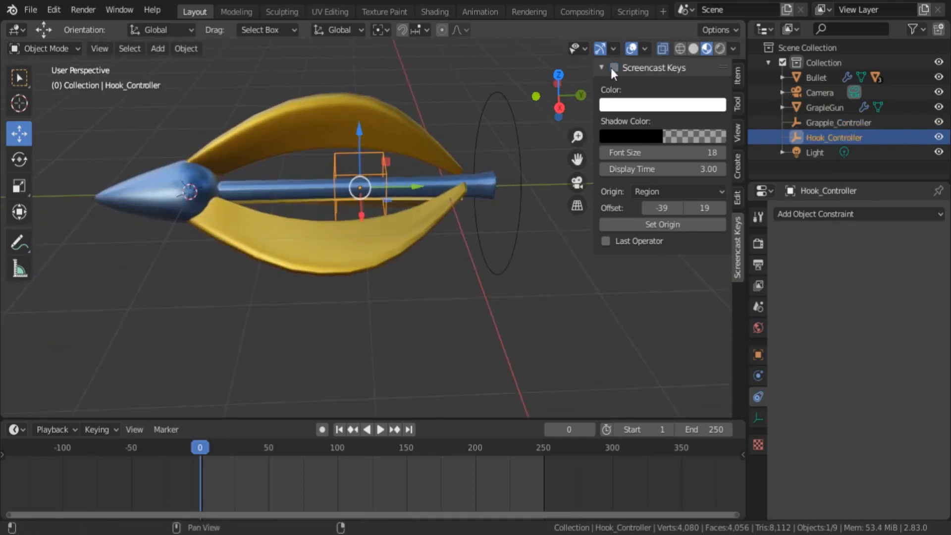
Parent the bullet and Hook_Controller to Grapple_Controller and move the bullet farther from the gun.
left_click(815, 78)
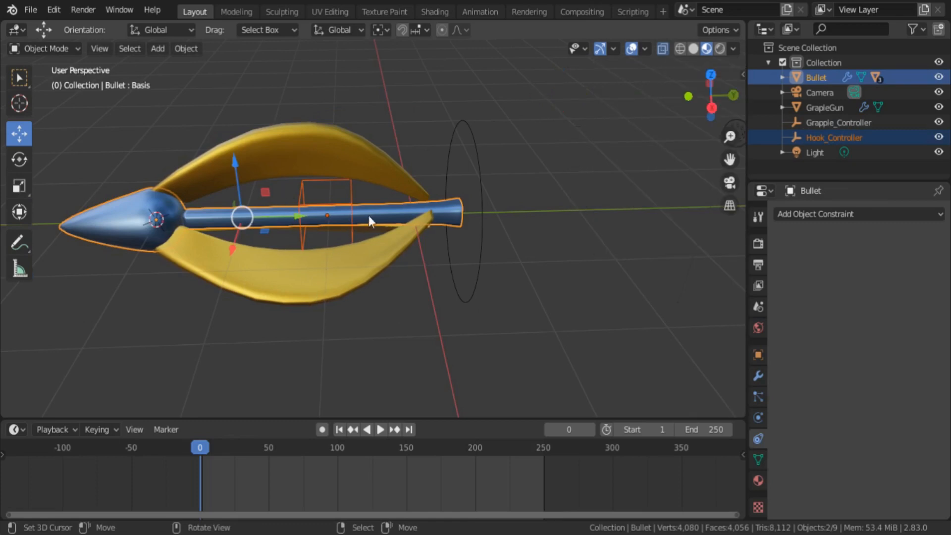
left_click(834, 137)
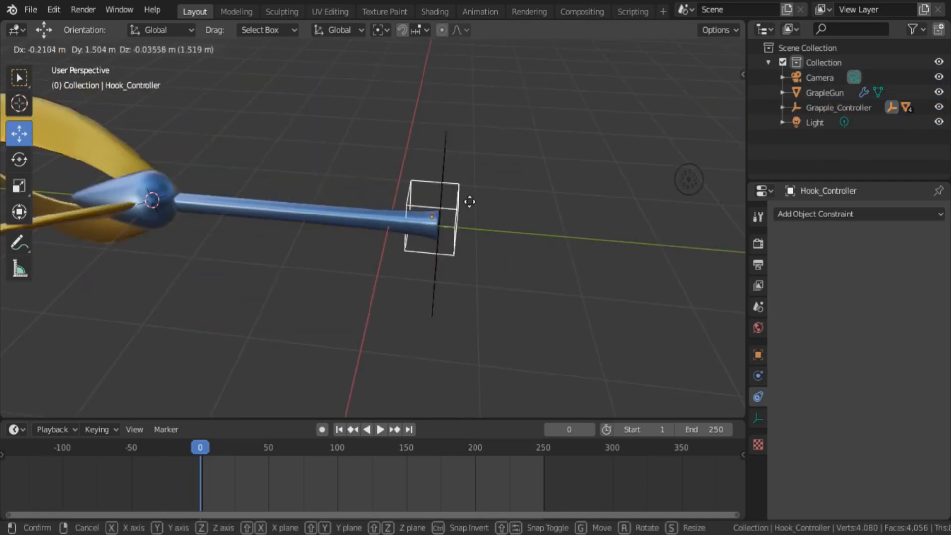
left_click(530, 270)
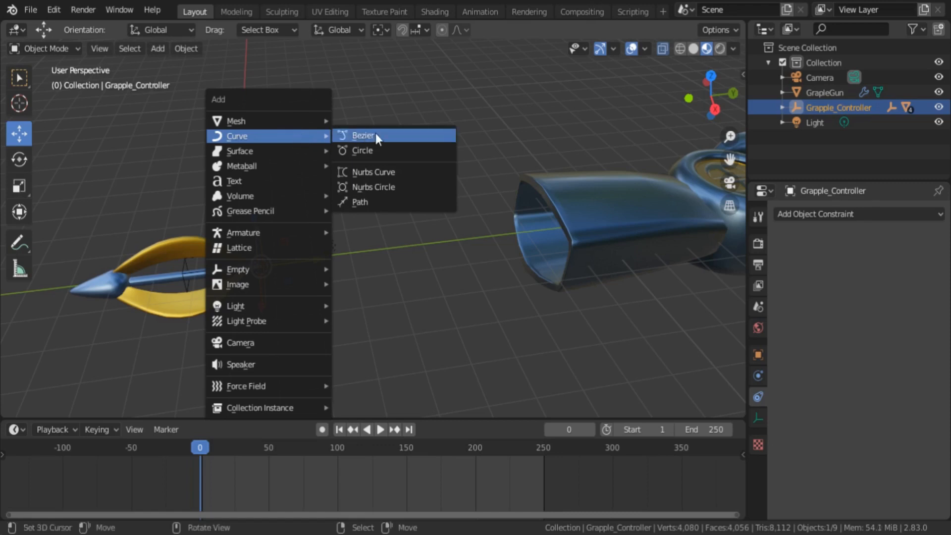
Add a Bezier curve and align its points in a straight line from the bullet's tail toward the gun.
left_click(363, 134)
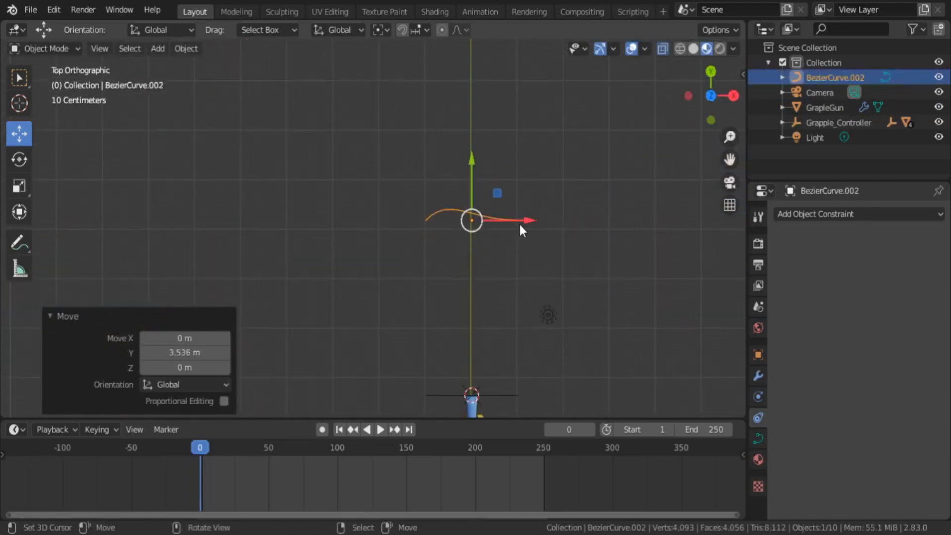
key("r")
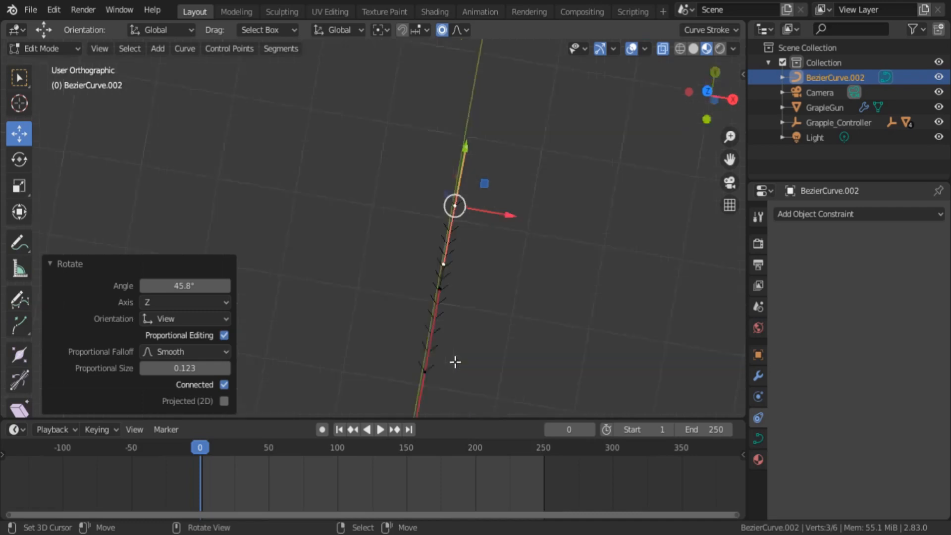
key("Tab")
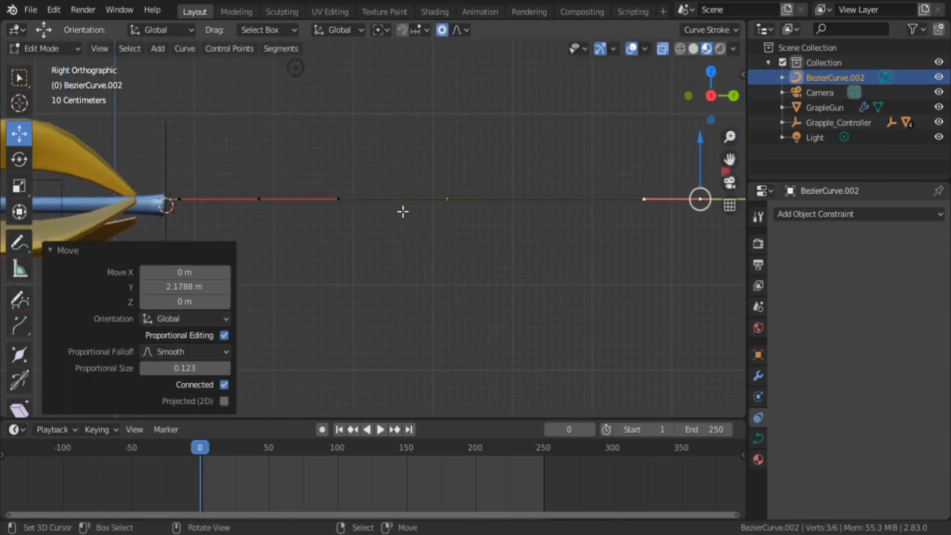
key("Tab")
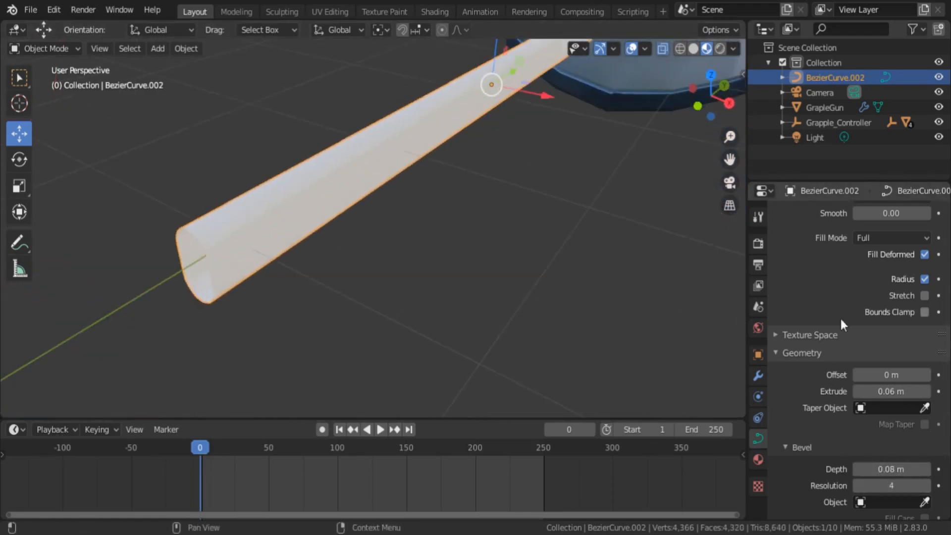
mouse_move(892, 389)
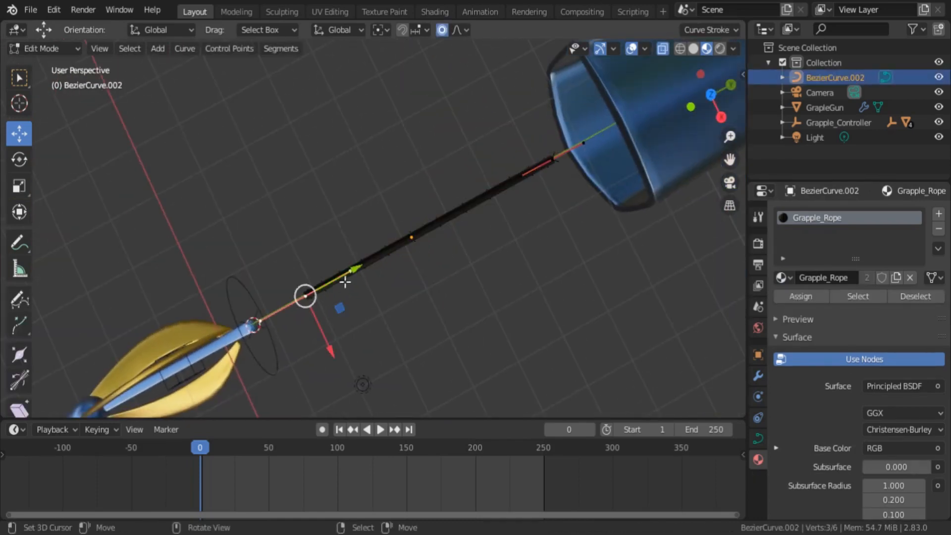
Finish the thin black Grapple_Rope curve and return to Object Mode.
key("g")
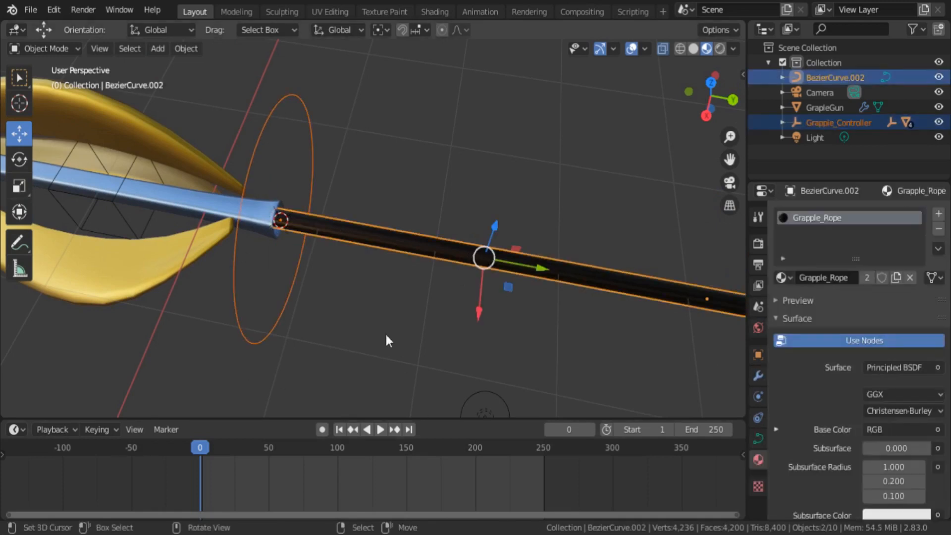
Hook the rope's hook-side end point to Grapple_Controller via Ctrl+H and leave Edit Mode.
key("Tab")
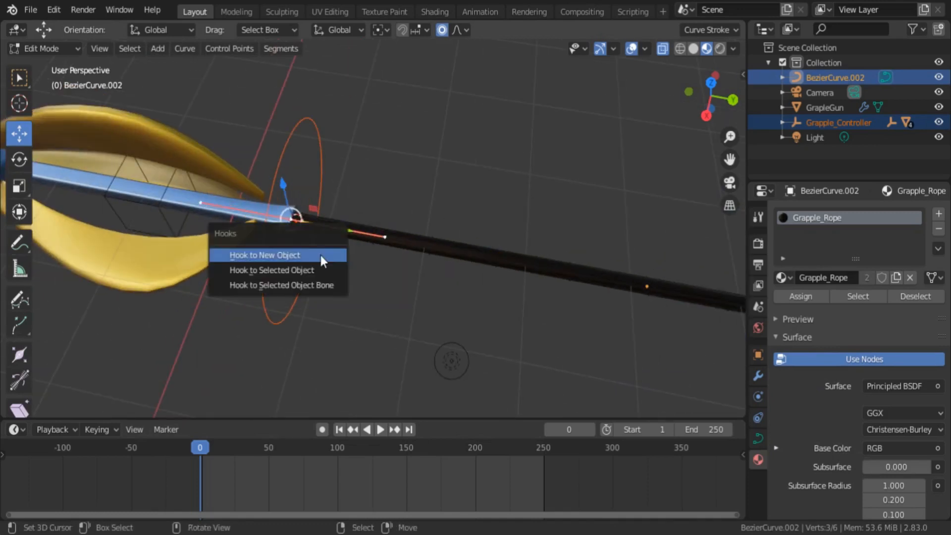
left_click(265, 255)
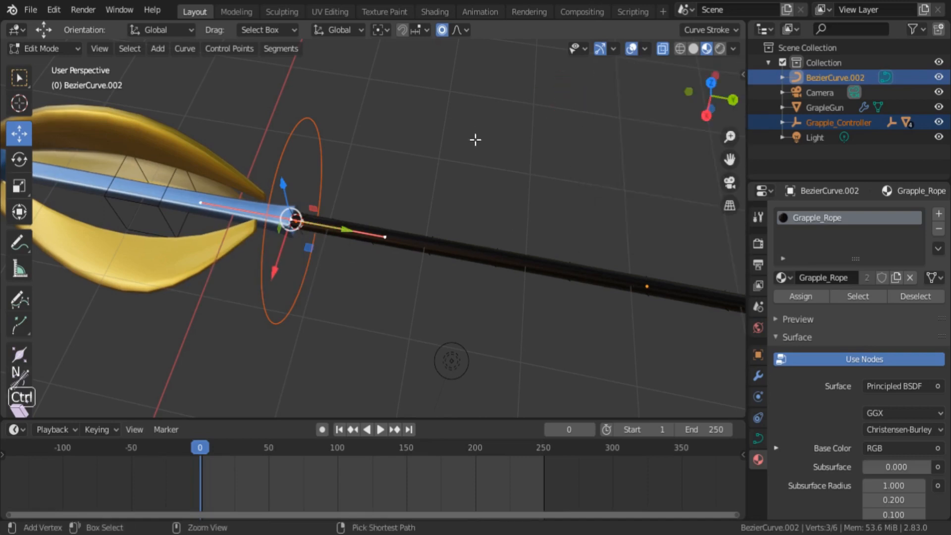
key("ctrl+h")
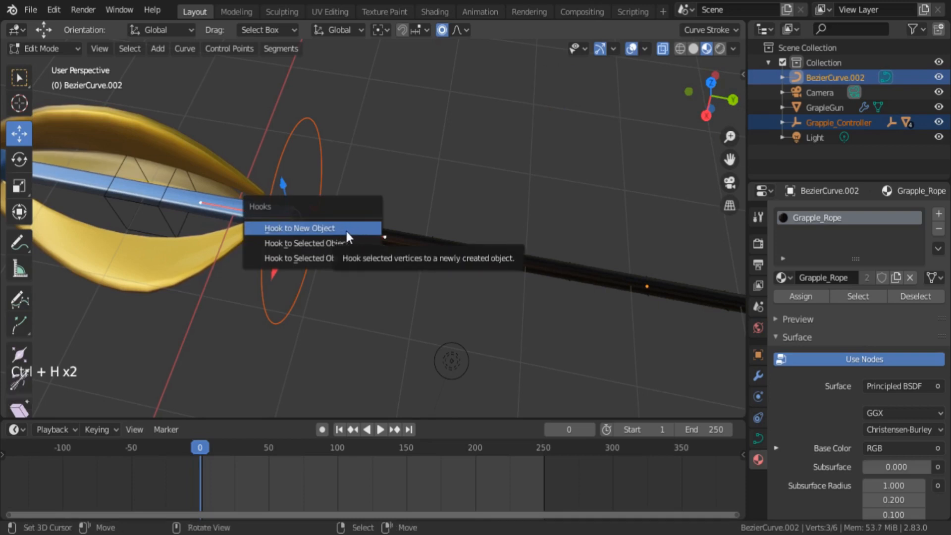
mouse_move(328, 243)
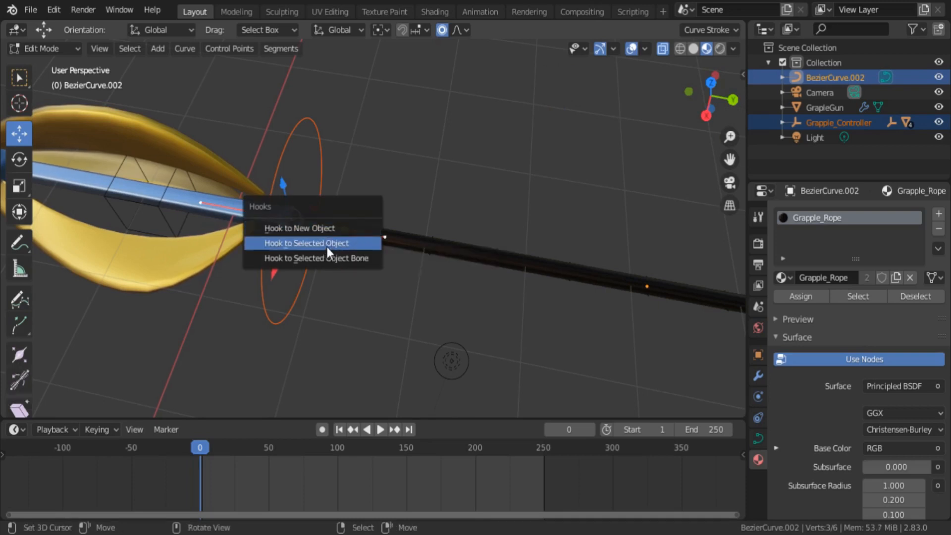
mouse_move(305, 243)
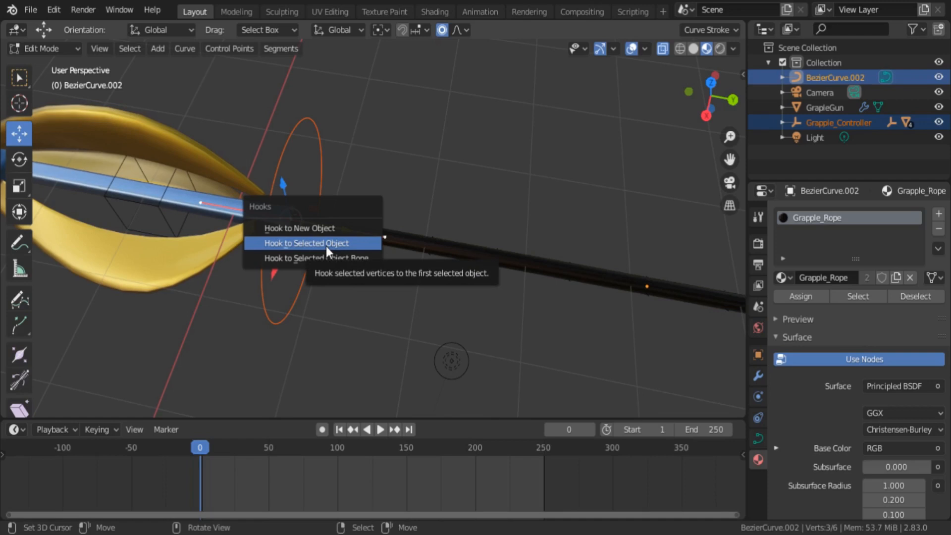
left_click(306, 242)
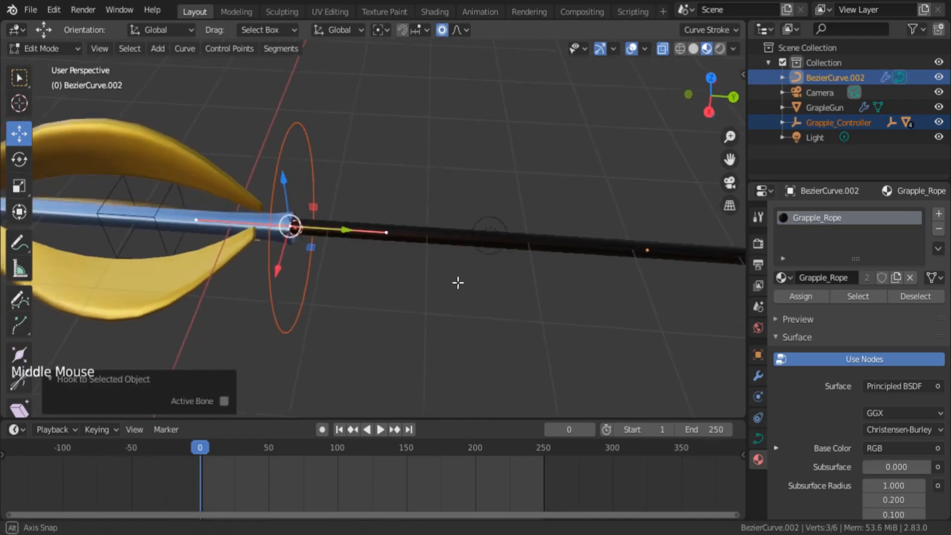
key("Tab")
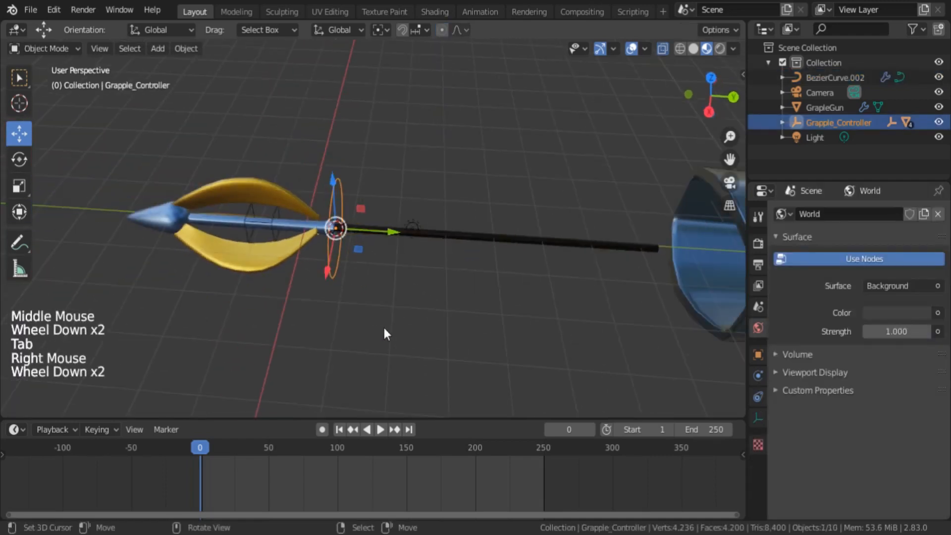
key("g")
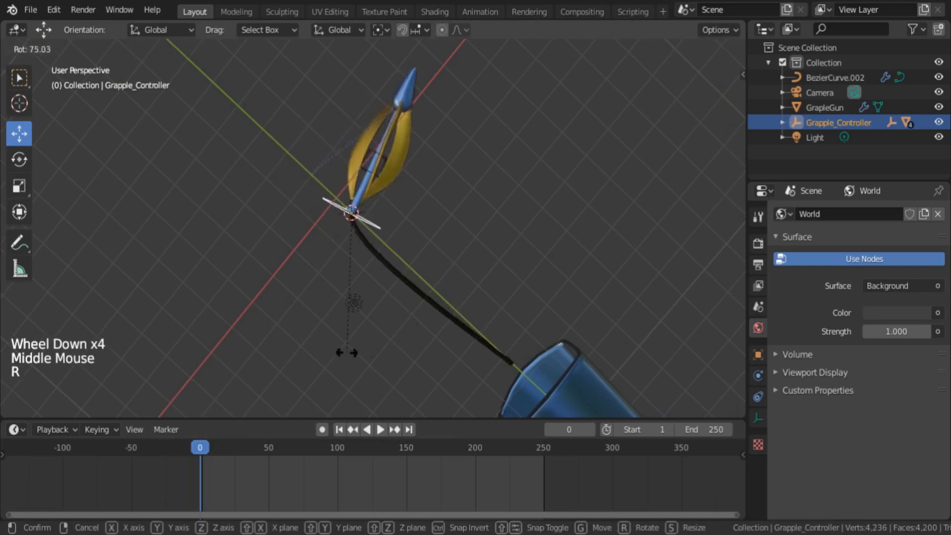
right_click(440, 306)
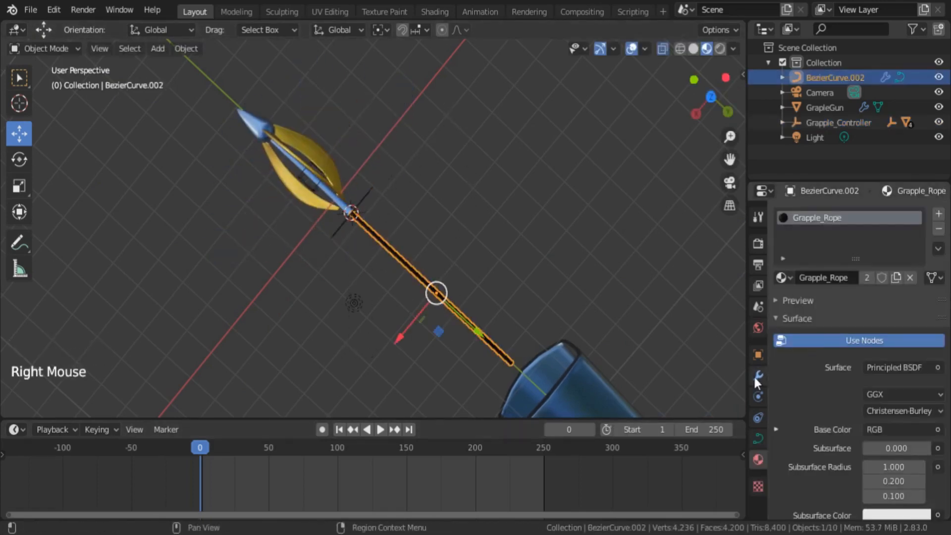
Give the rope's hook modifier strength 1.000, trying Sharp falloff before settling on Smooth.
left_click(758, 377)
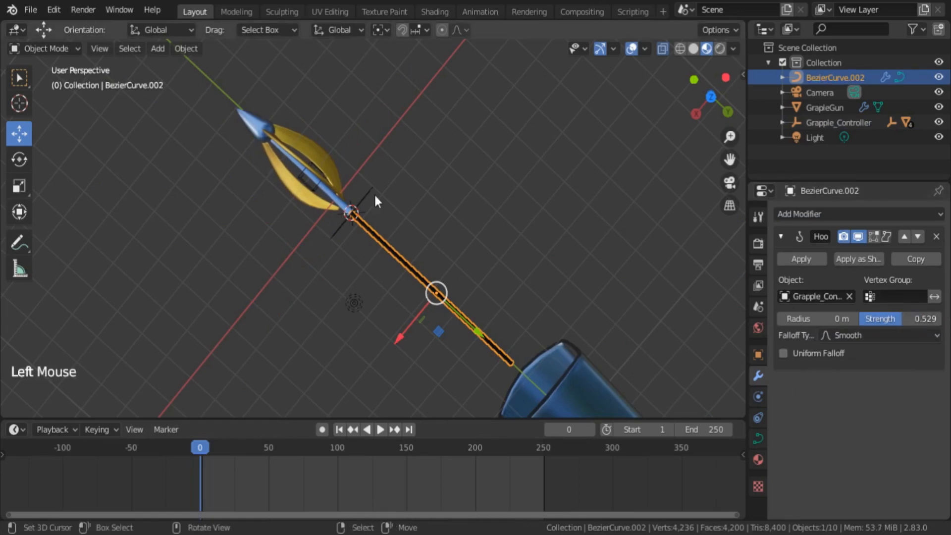
key("g")
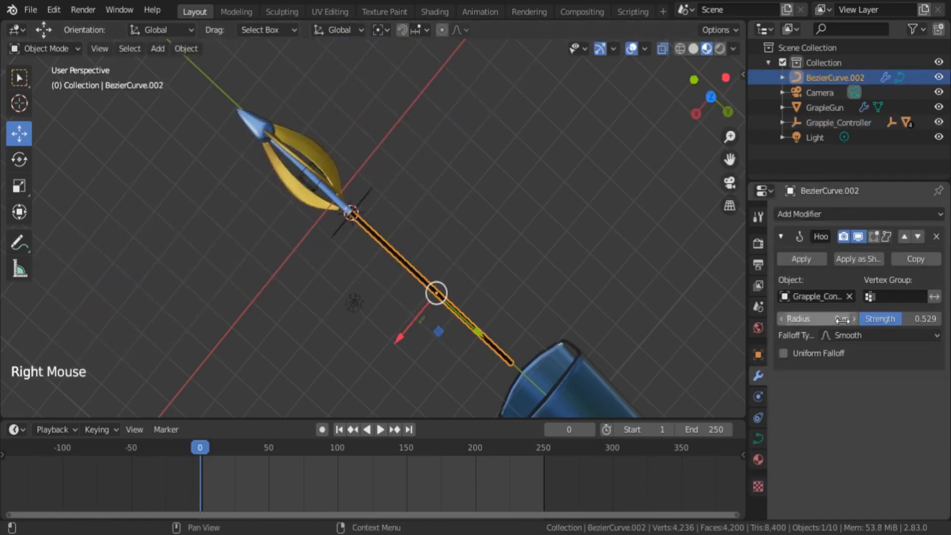
left_click(879, 335)
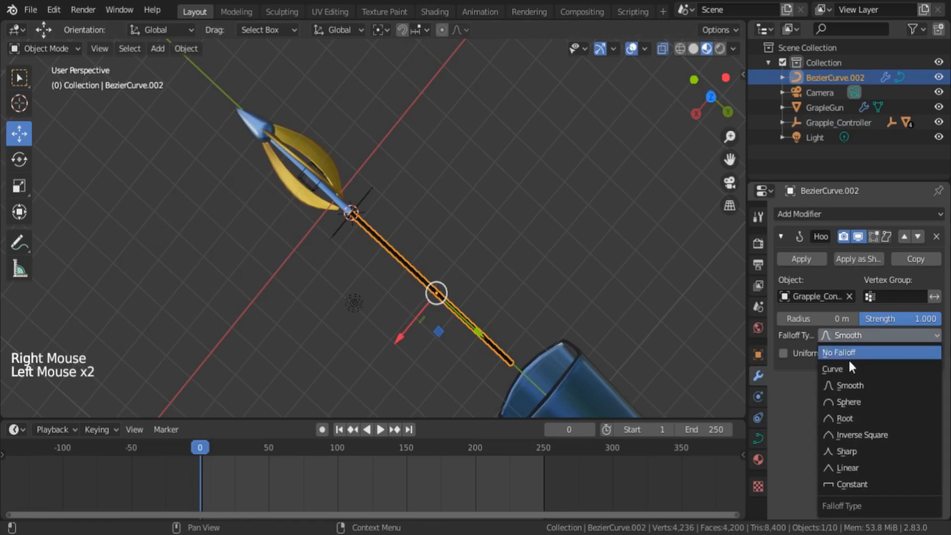
left_click(848, 452)
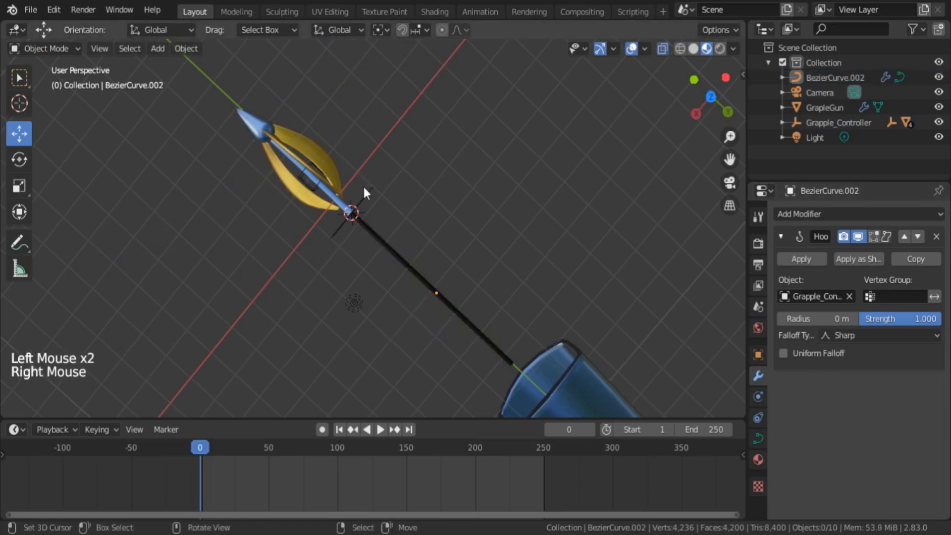
key("g")
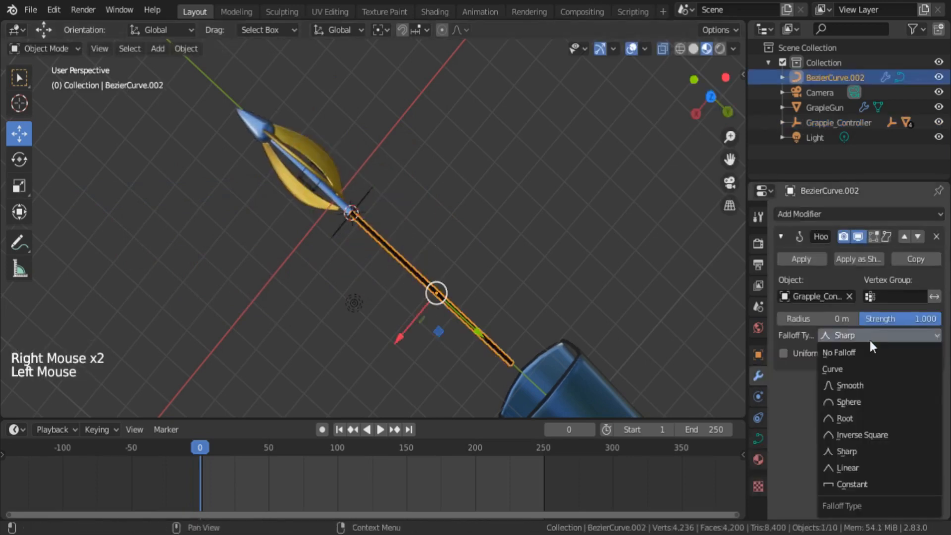
left_click(849, 385)
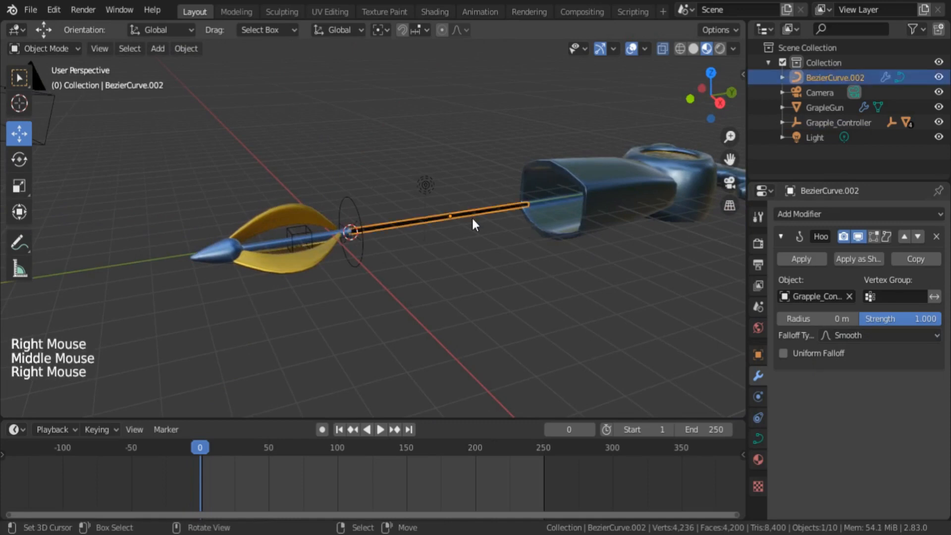
Hook the rope's gun-side end point to a new empty object.
scroll("up", 3)
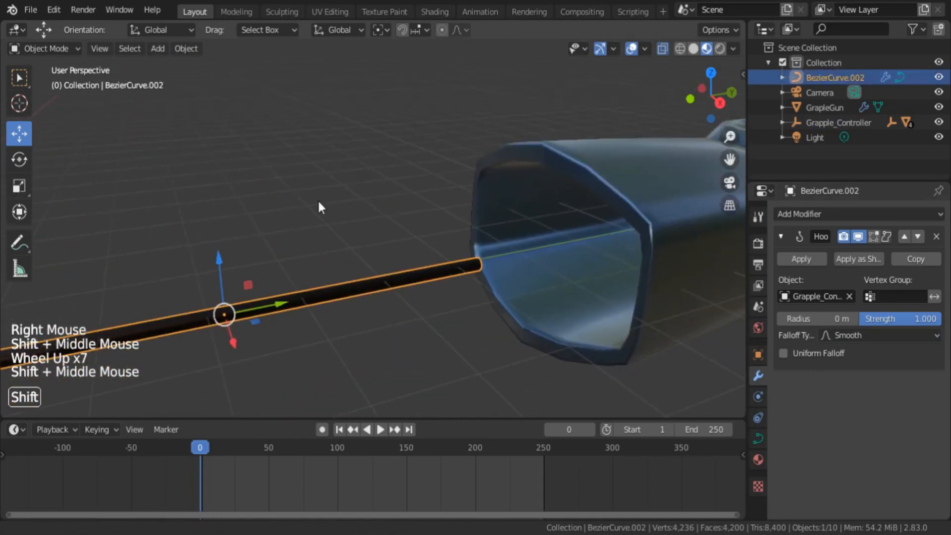
key("Tab")
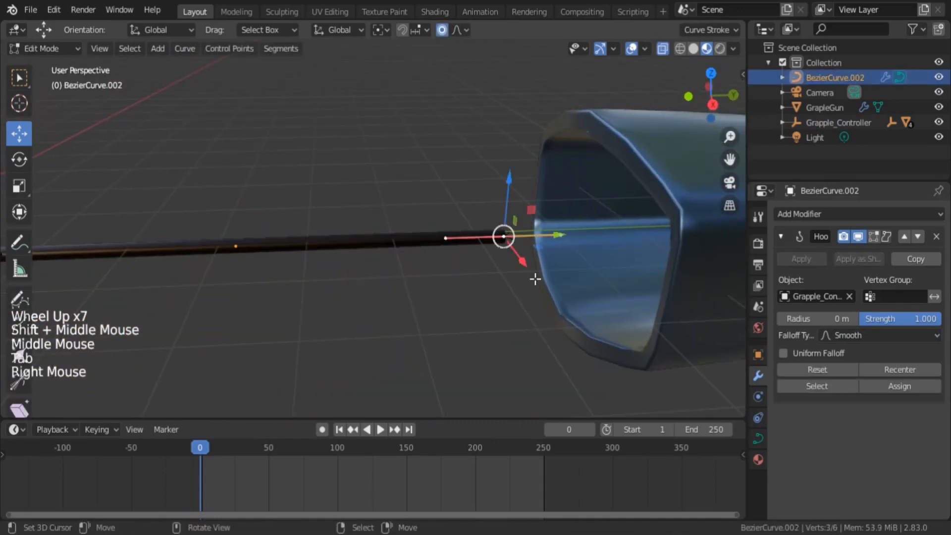
key("ctrl+h")
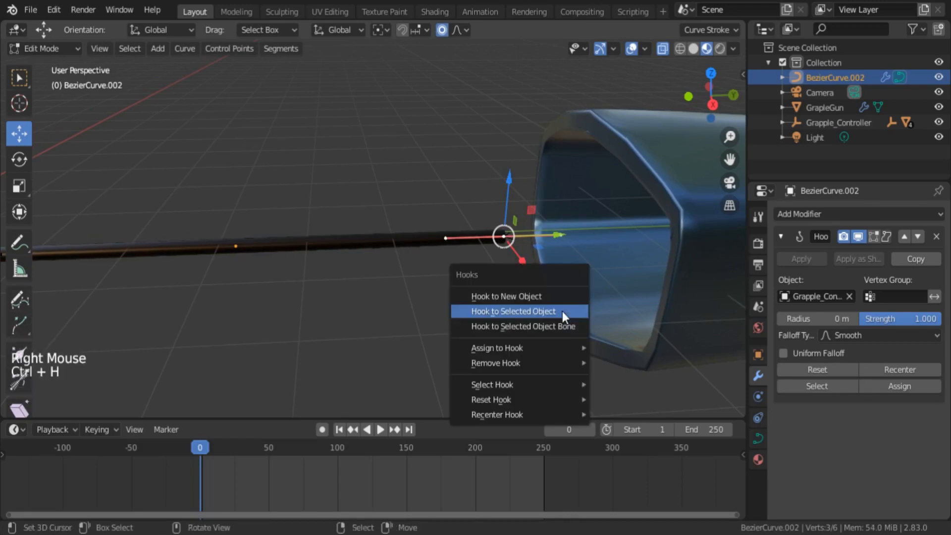
mouse_move(519, 296)
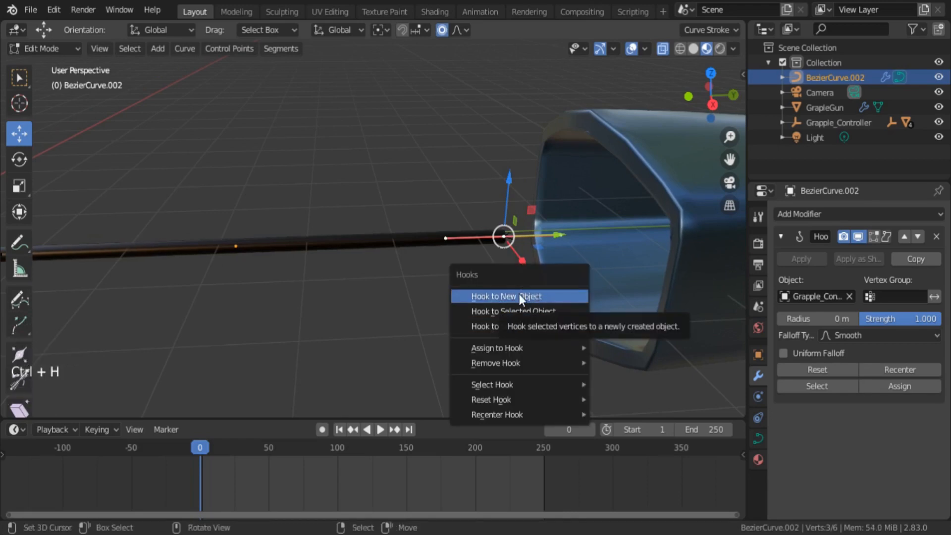
left_click(503, 297)
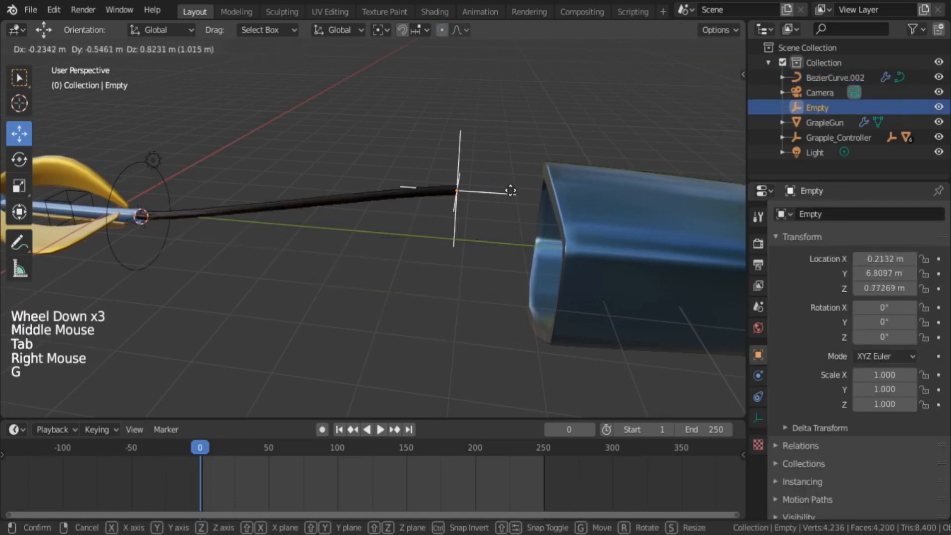
Rename the new empty to Rope_end.
key("F2")
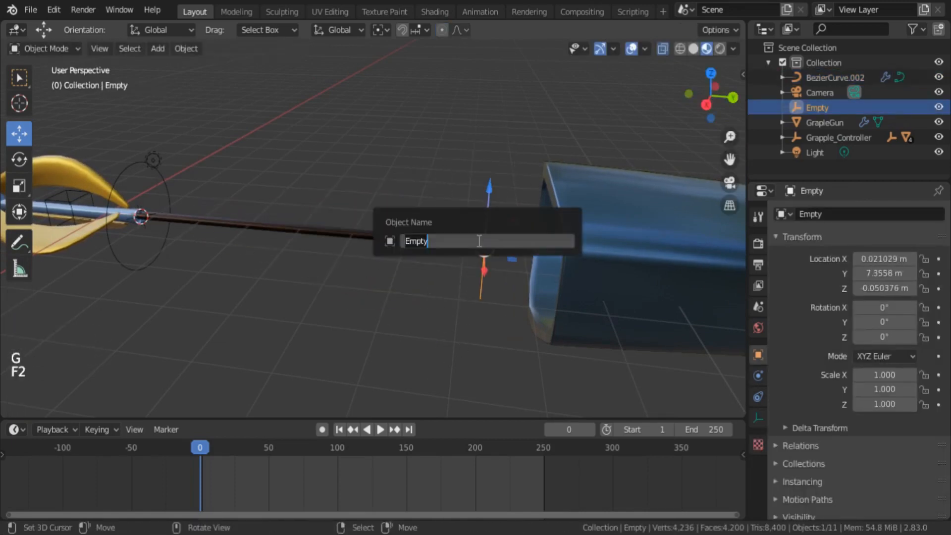
type("R")
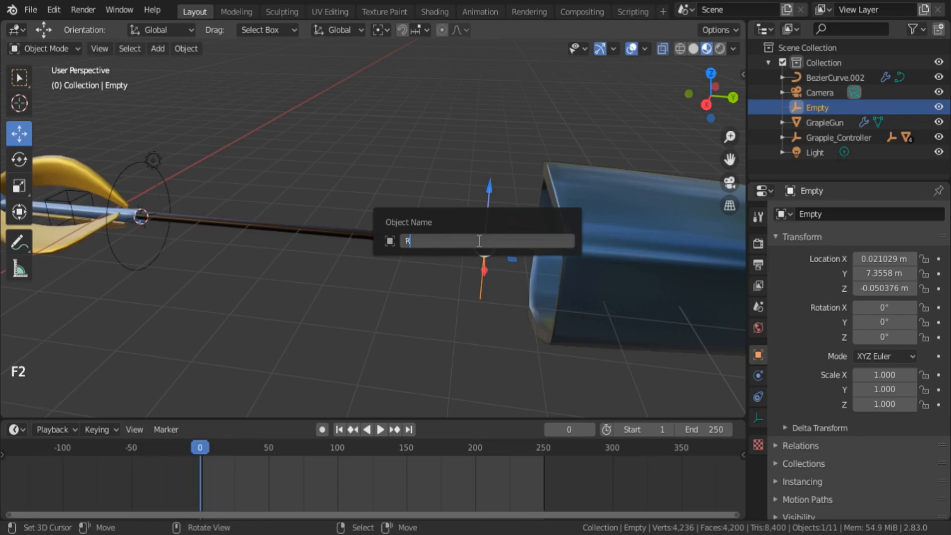
type("ope_en")
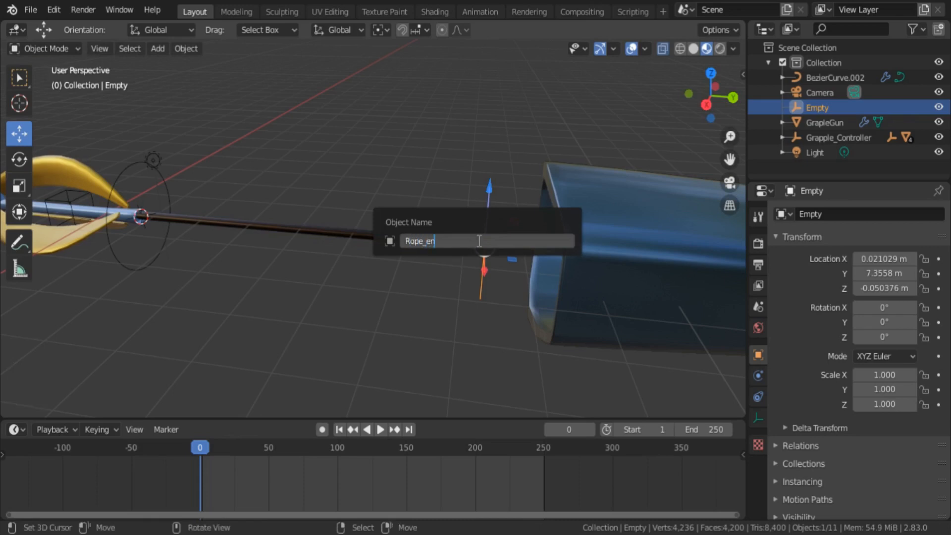
key("Return")
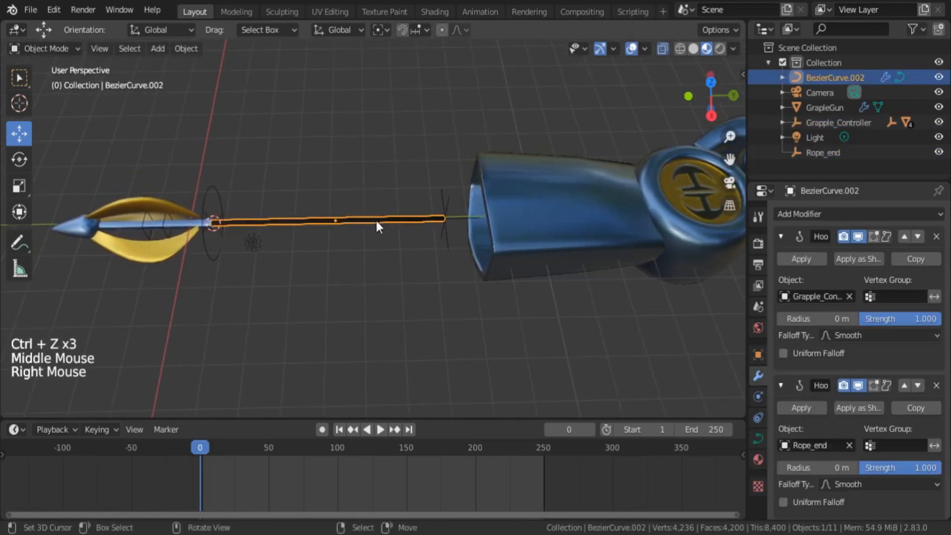
Subdivide the rope and hook its middle points to empties Rope_middle_1 and Rope_middle_2.
key("Tab")
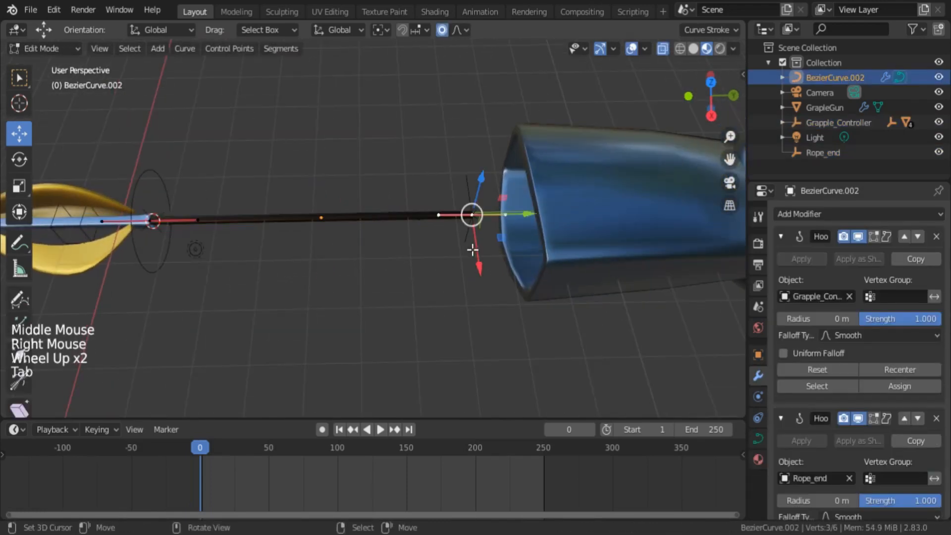
right_click(473, 248)
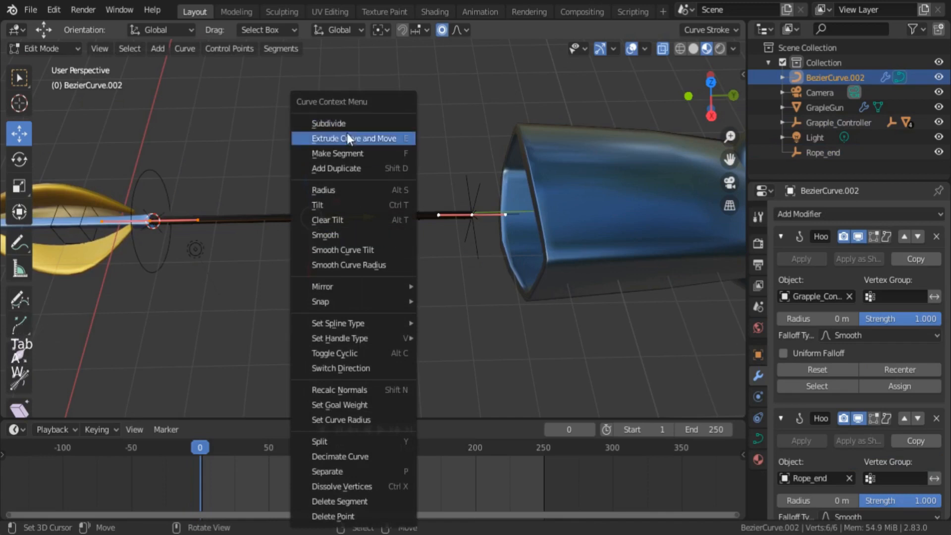
left_click(328, 123)
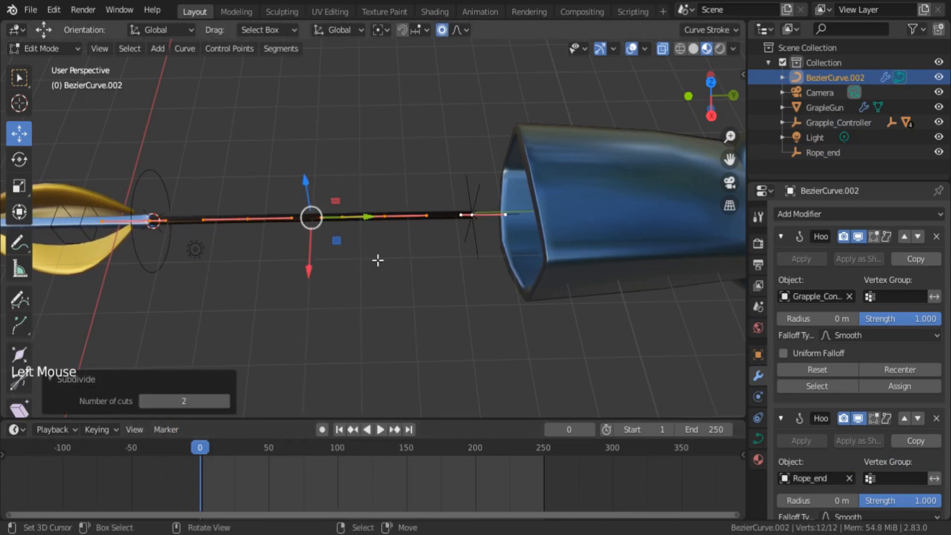
left_click(248, 218)
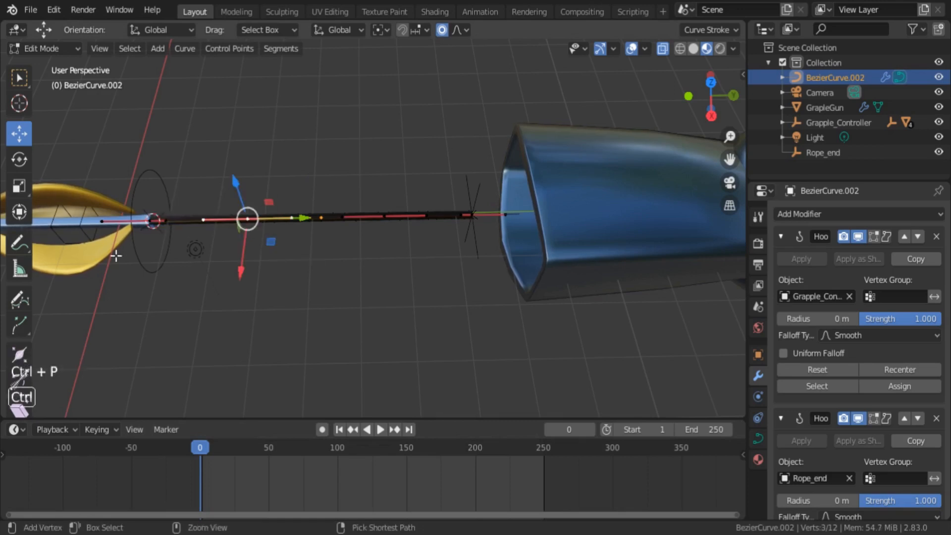
key("F2")
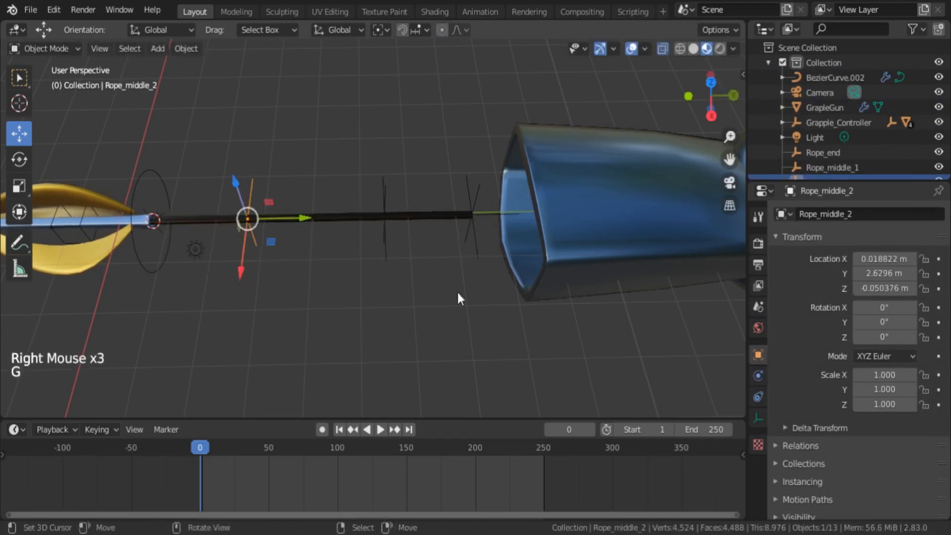
key("ctrl+z")
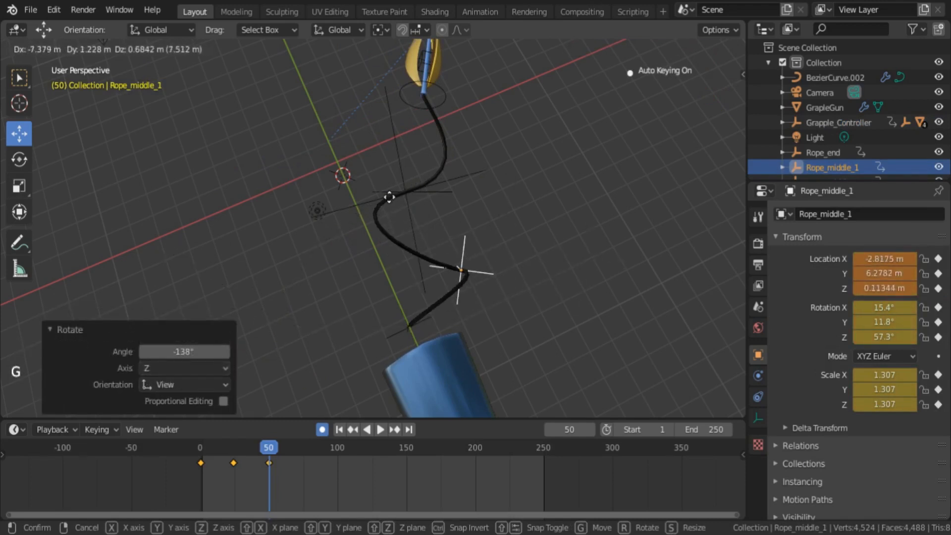
Key Rope_middle_1's pose at frame 50 and play back the rope animation, scrubbing to another frame.
left_click(242, 447)
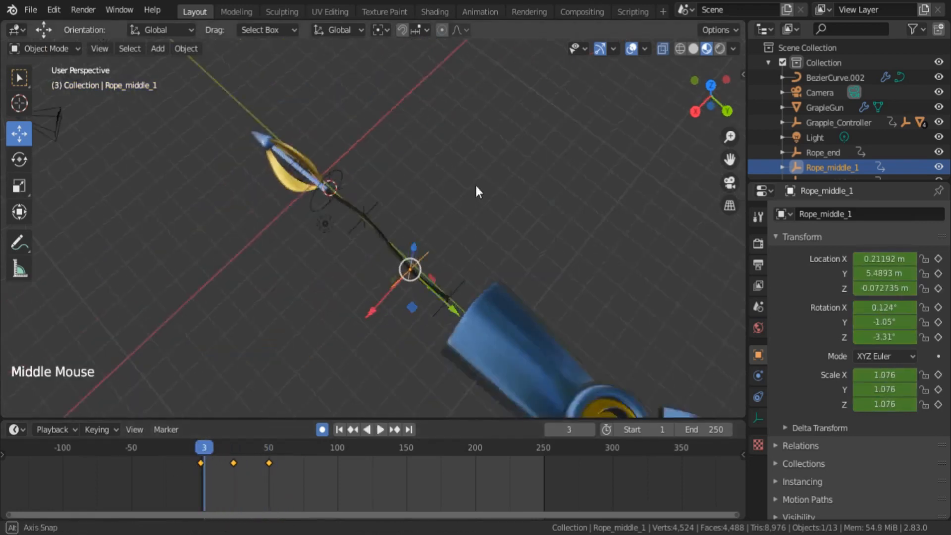
key("shift+space")
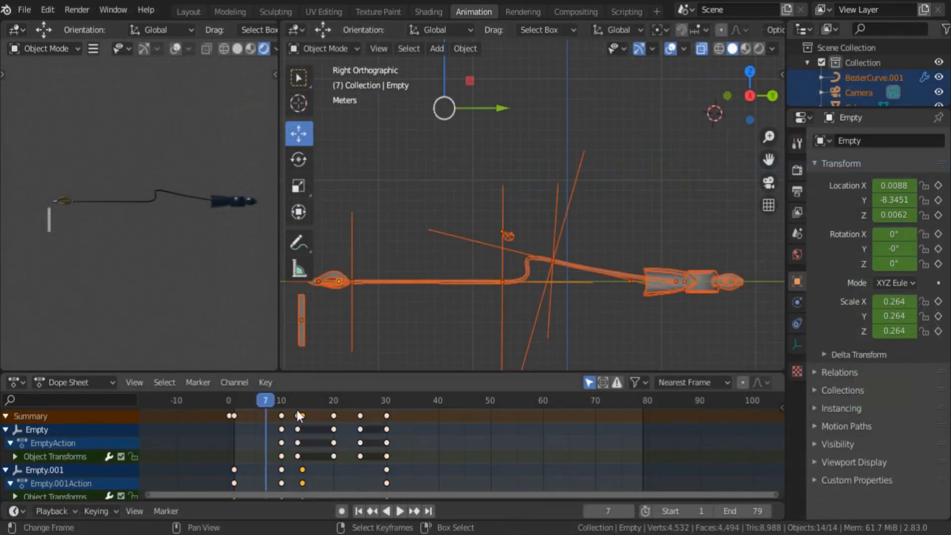
left_click(385, 511)
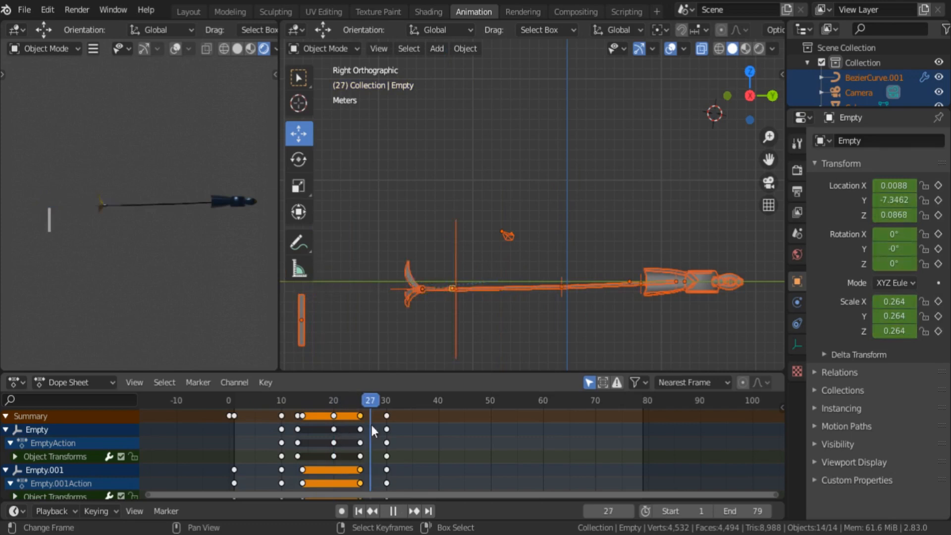